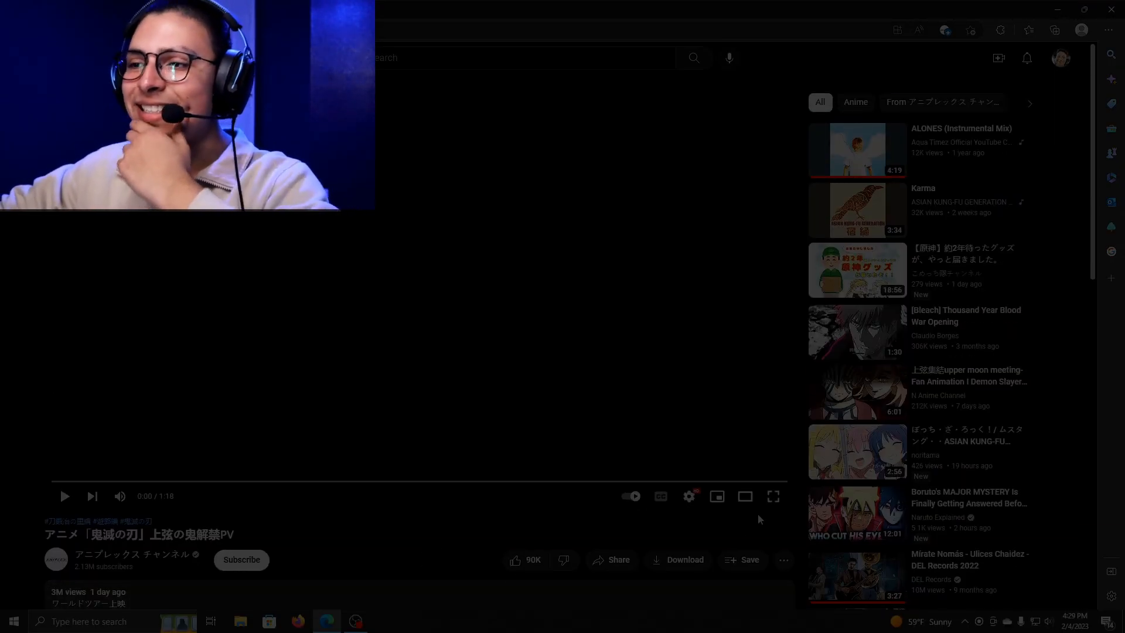
Watch the Demon Slayer trailer fullscreen, pausing it at 0:55.
click(773, 495)
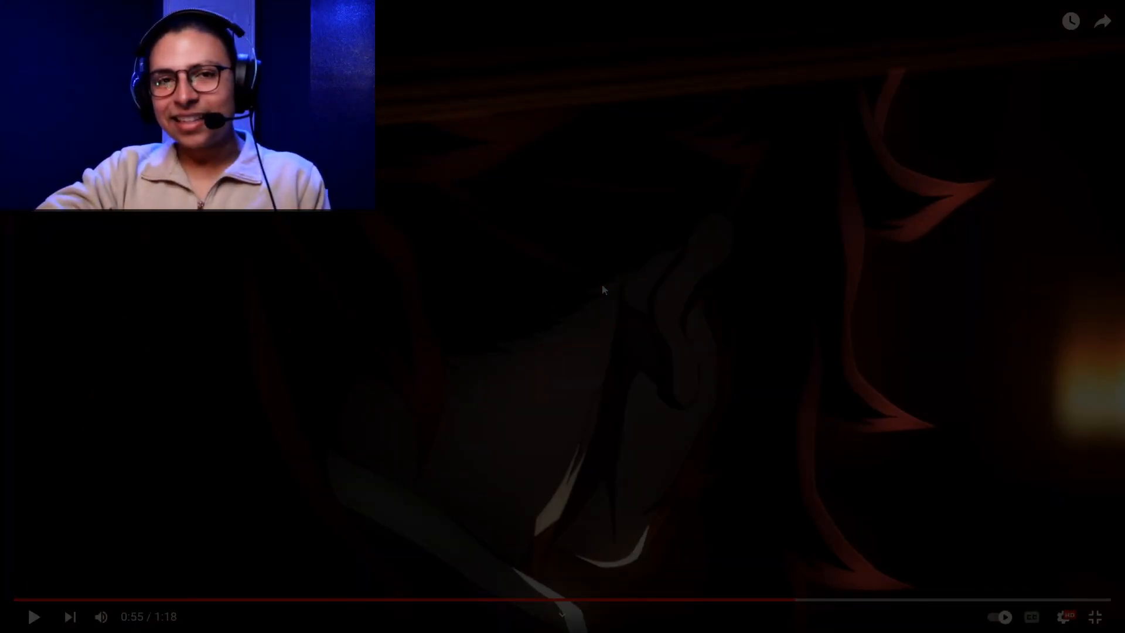
Resume the trailer and play it through the title card to 1:17.
click(33, 615)
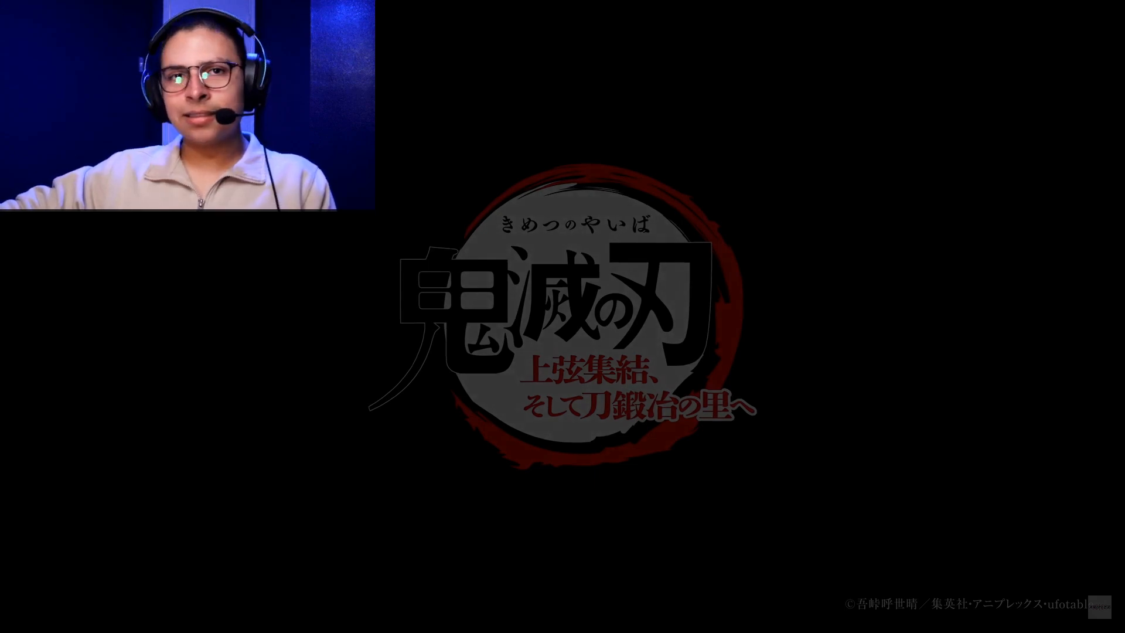
mouse_move(959, 598)
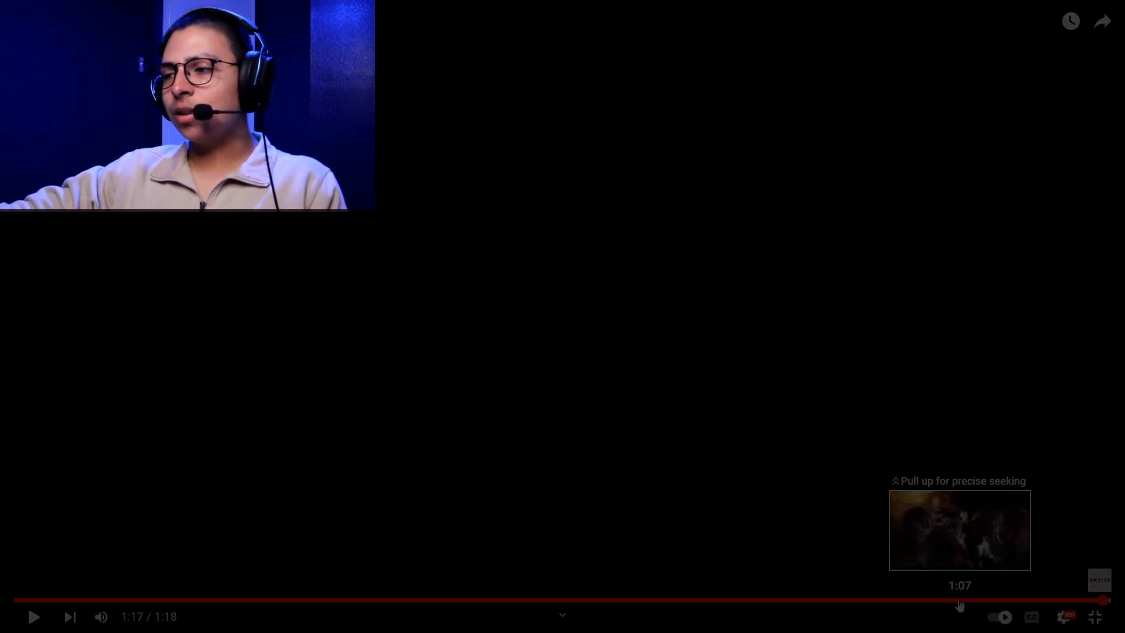